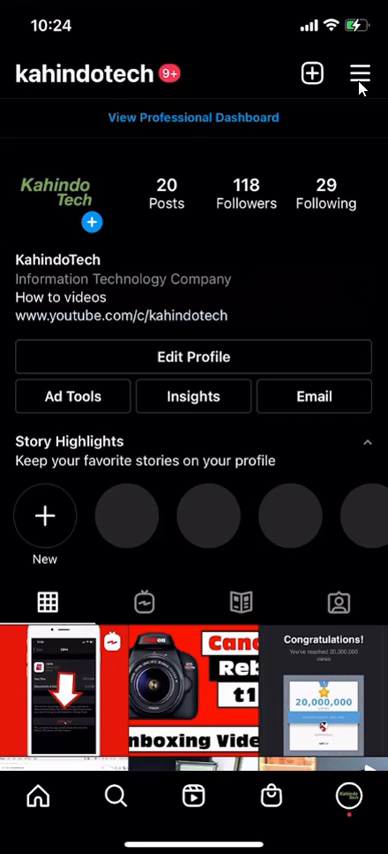
Open Settings from the profile's hamburger menu and select Security.
{"action": "left_click", "coordinate": [357, 73]}
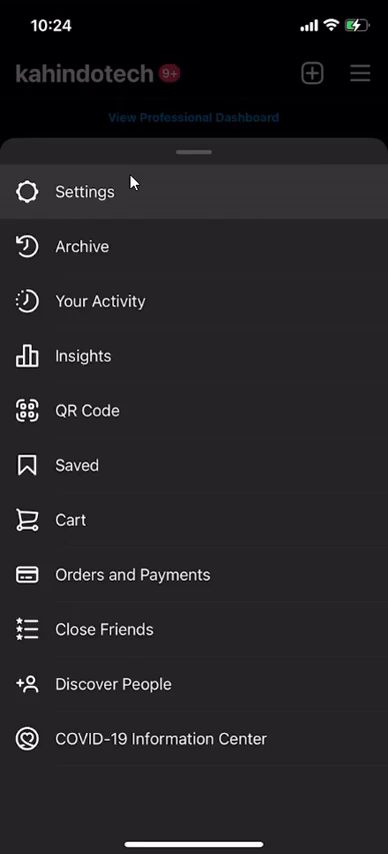
{"action": "left_click", "coordinate": [84, 191]}
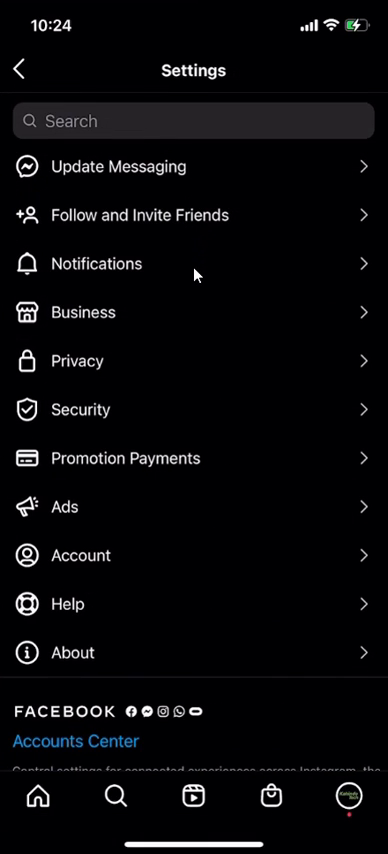
{"action": "left_click", "coordinate": [80, 409]}
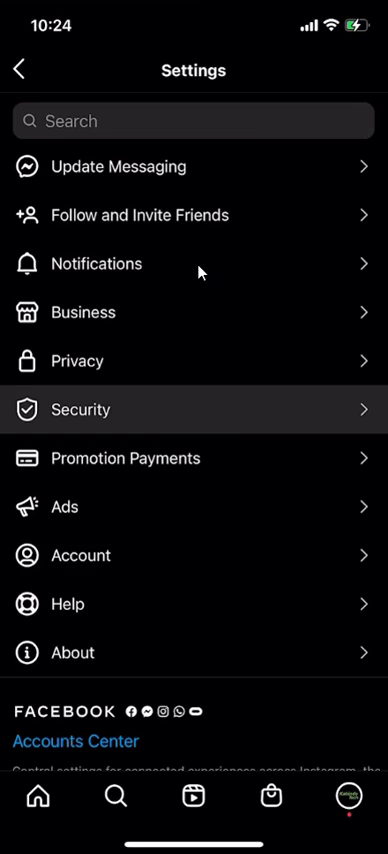
Open Access Data under Security's Data and History section.
{"action": "left_click", "coordinate": [80, 409]}
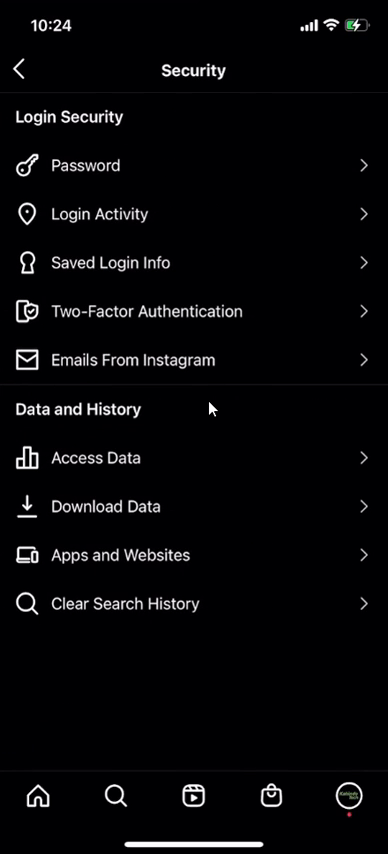
{"action": "mouse_move", "coordinate": [188, 445]}
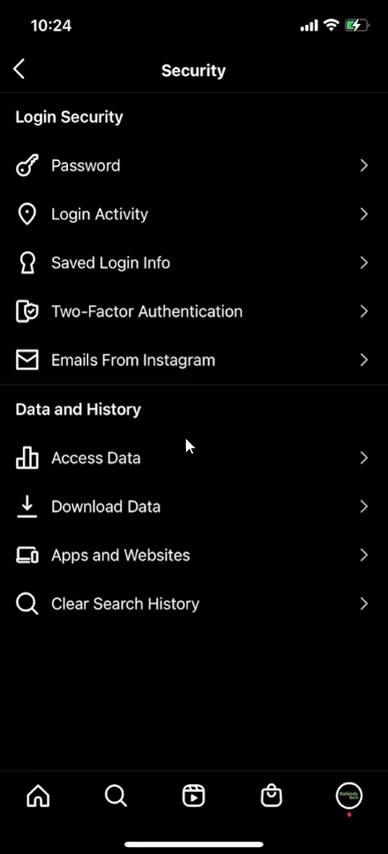
{"action": "left_click", "coordinate": [194, 457]}
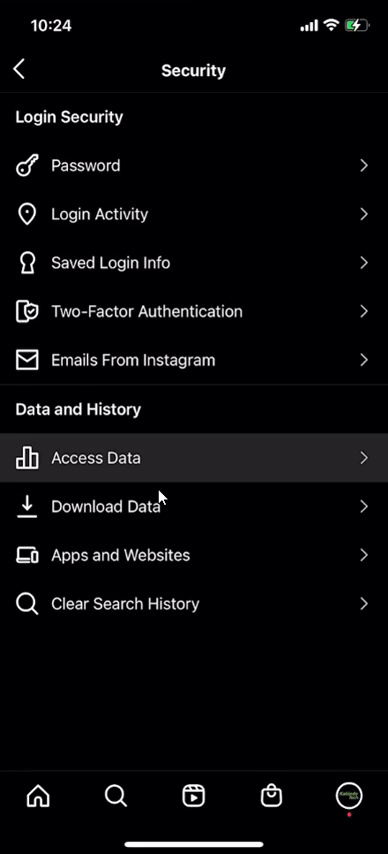
{"action": "left_click", "coordinate": [95, 457]}
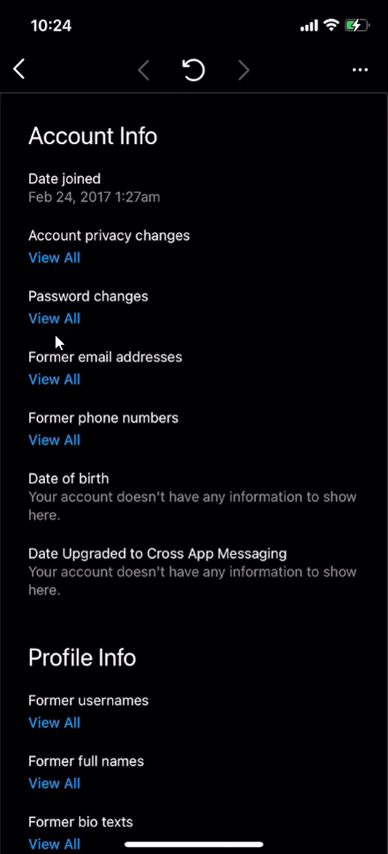
{"action": "mouse_move", "coordinate": [62, 330]}
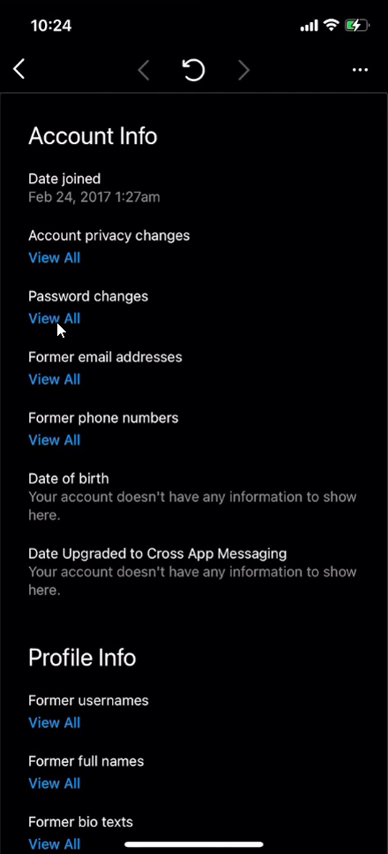
Expand Password changes to list all three change dates from 2017 and 2018.
{"action": "left_click", "coordinate": [53, 318]}
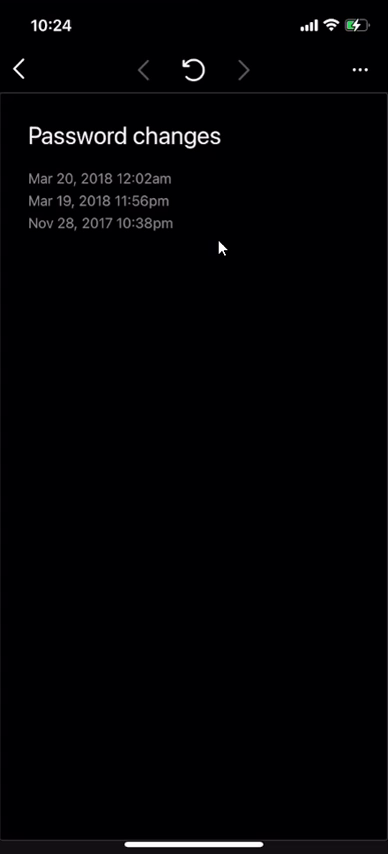